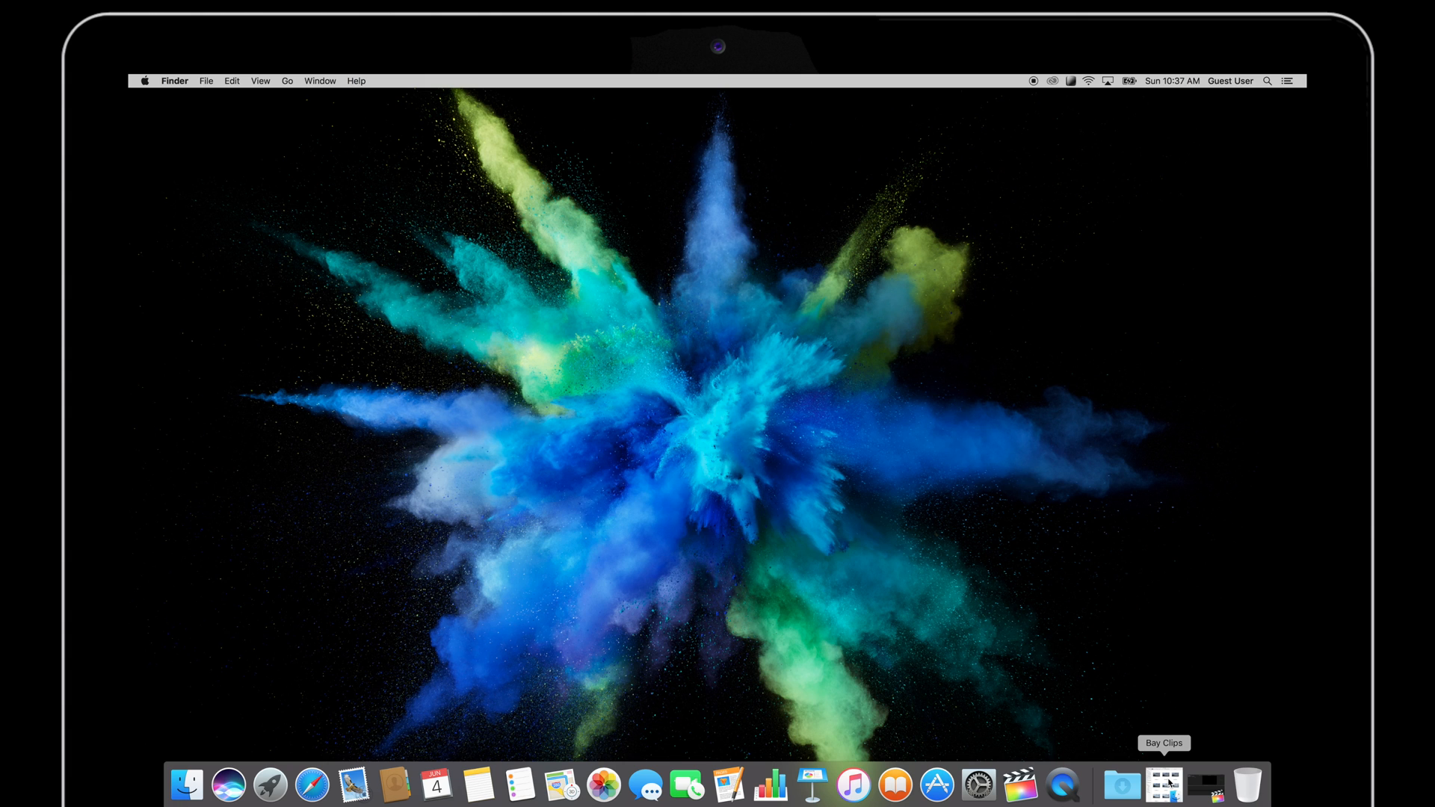
Step: Launch Final Cut Pro from the Dock to show the Untitled library and FHL project
click(1019, 785)
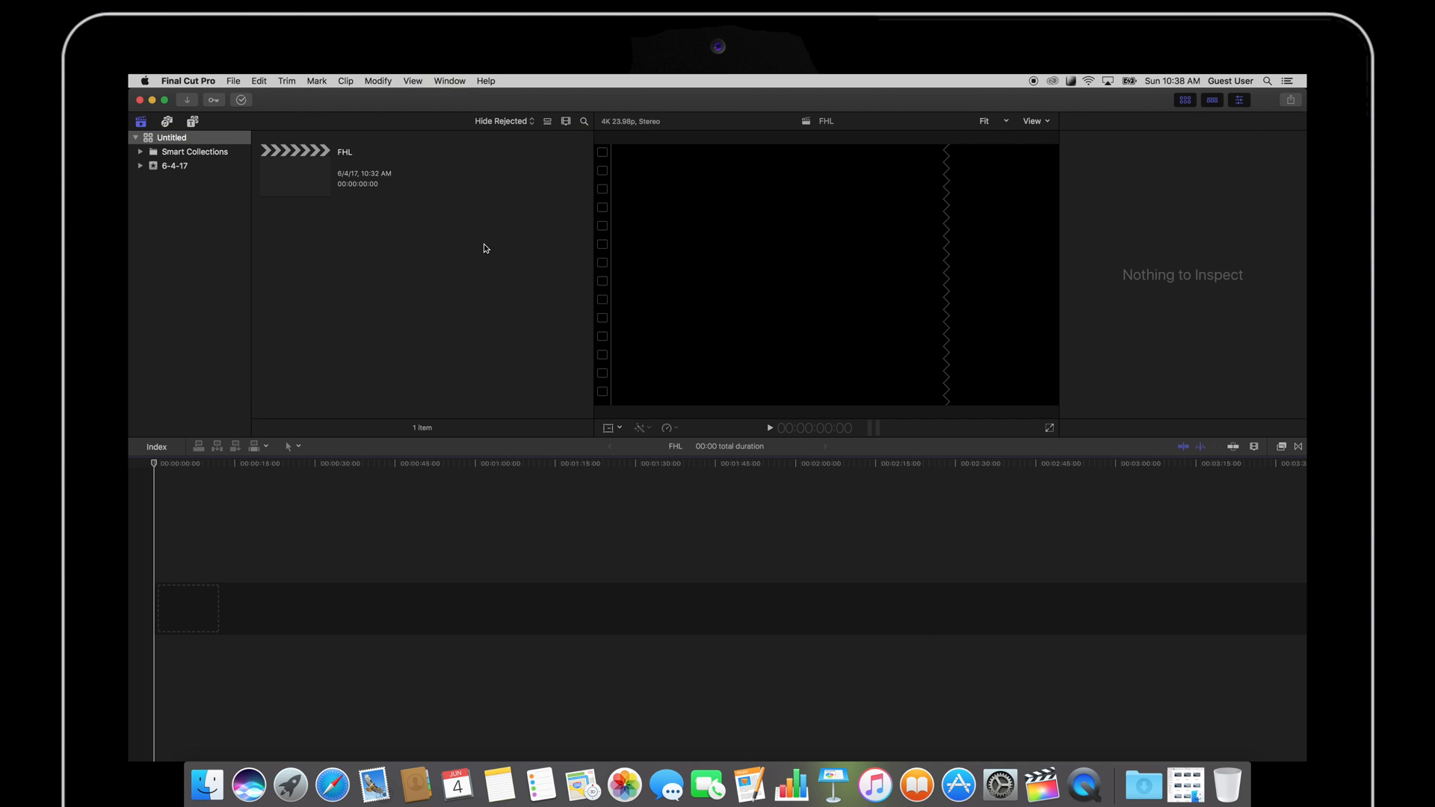
Step: Create a 4K 3840x2160 23.98p project named 'timelapse' in the 6-4-17 event
click(232, 81)
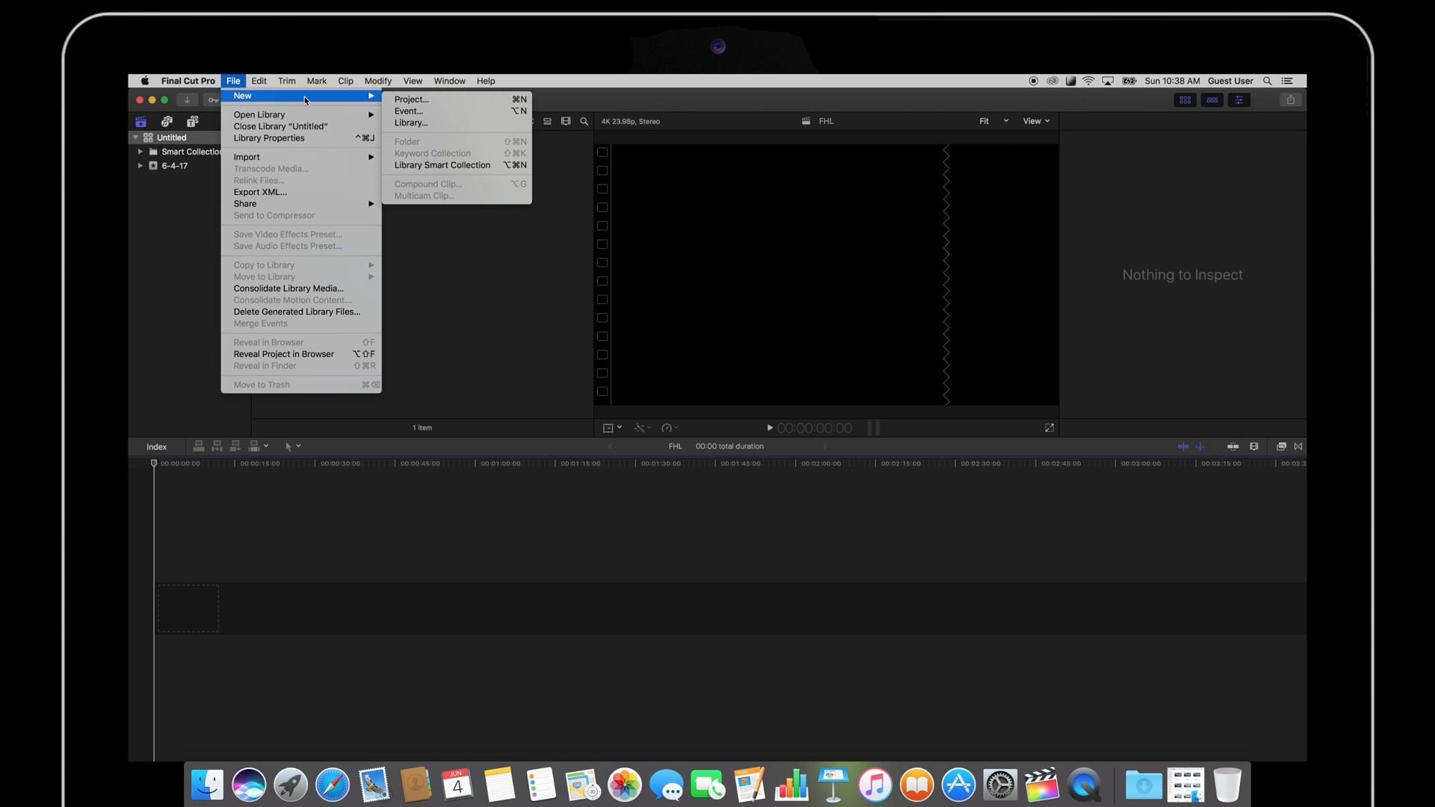
click(411, 98)
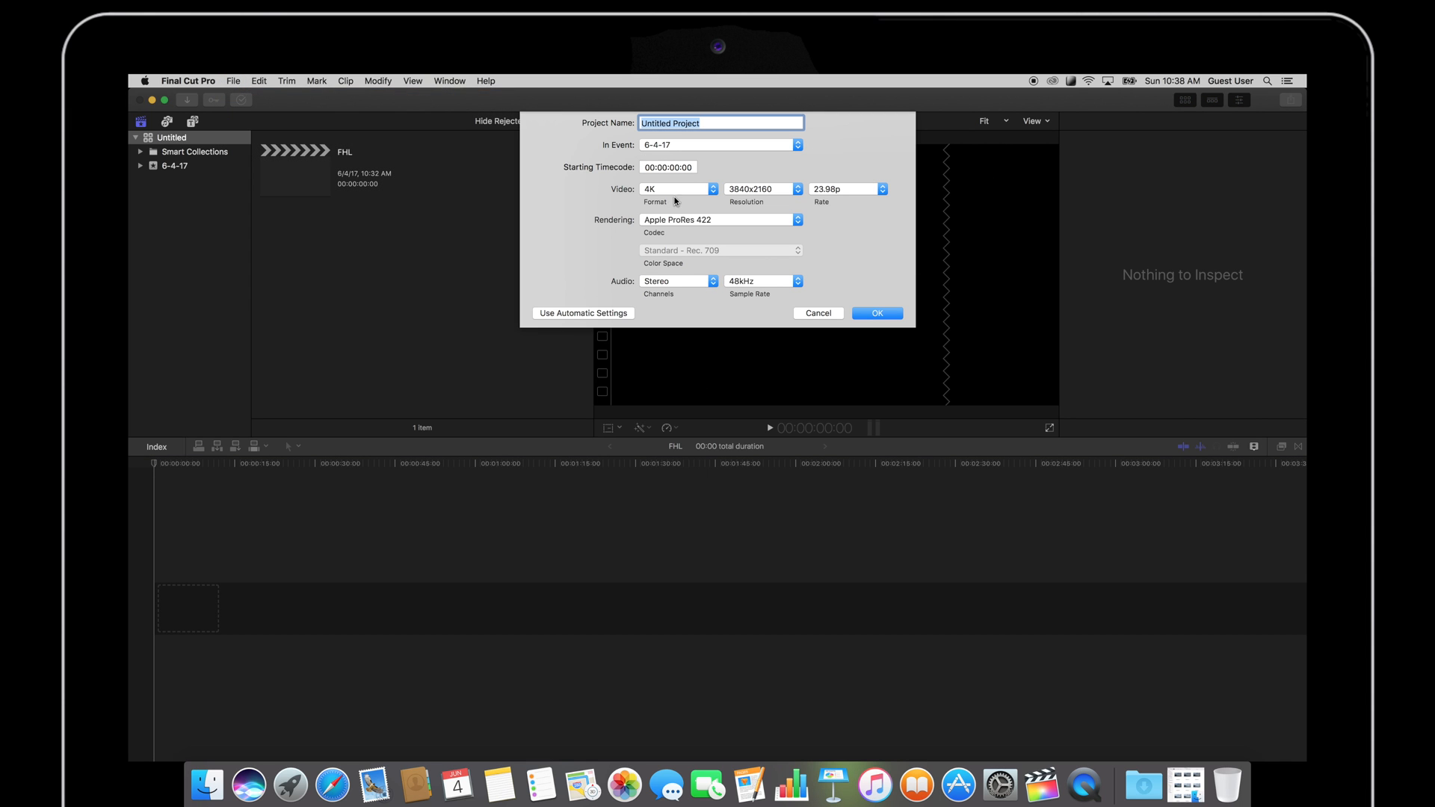
mouse_move(701, 172)
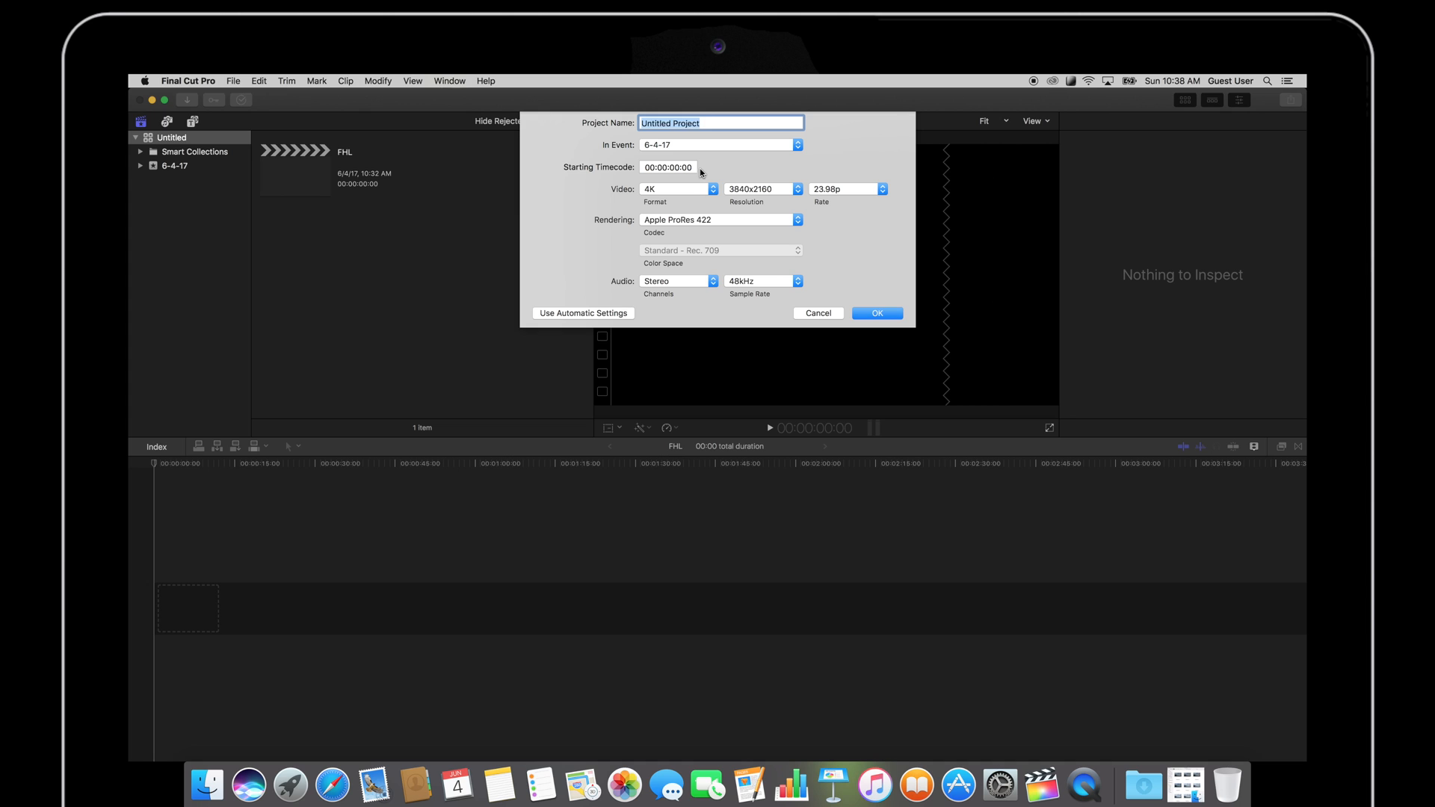
text(timelapse)
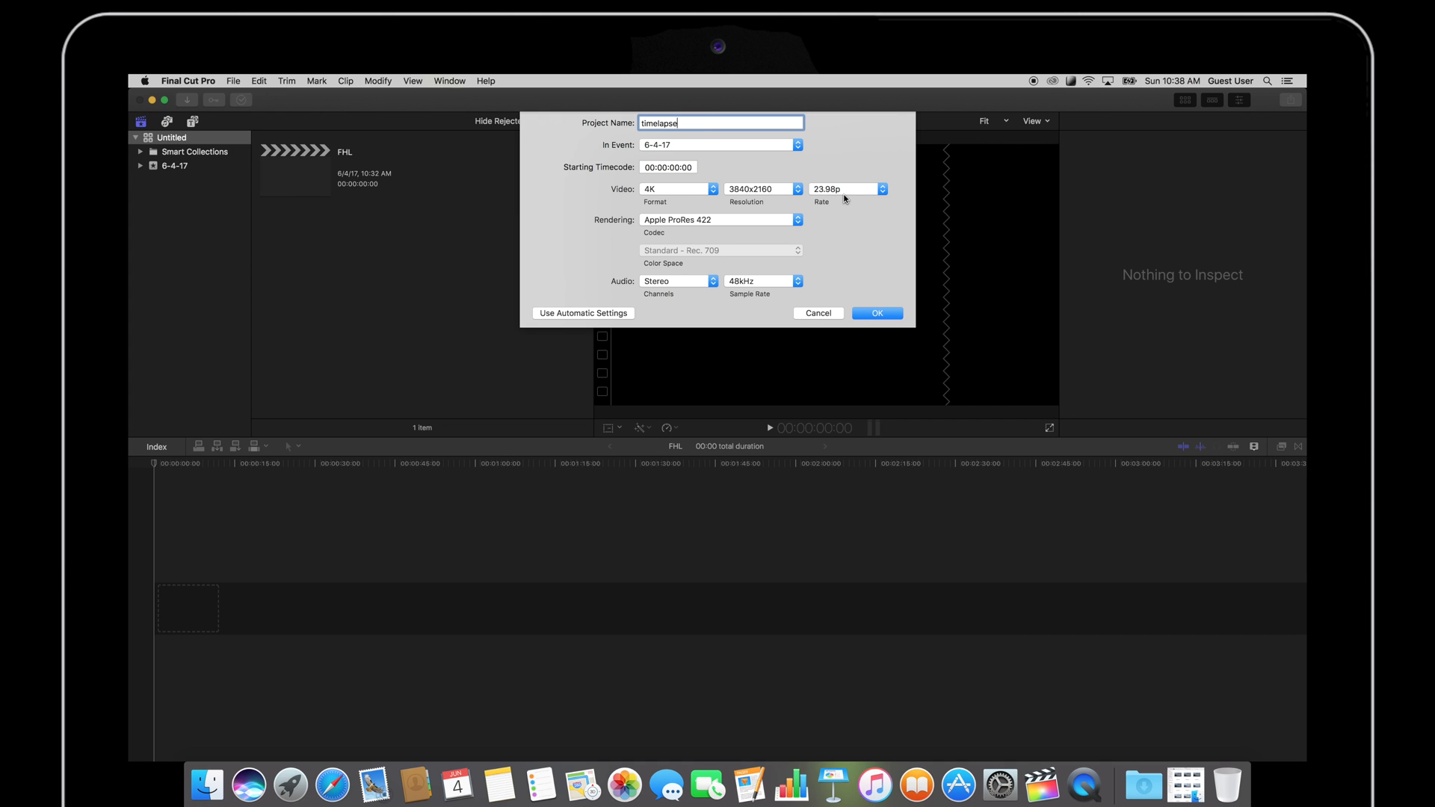
mouse_move(876, 313)
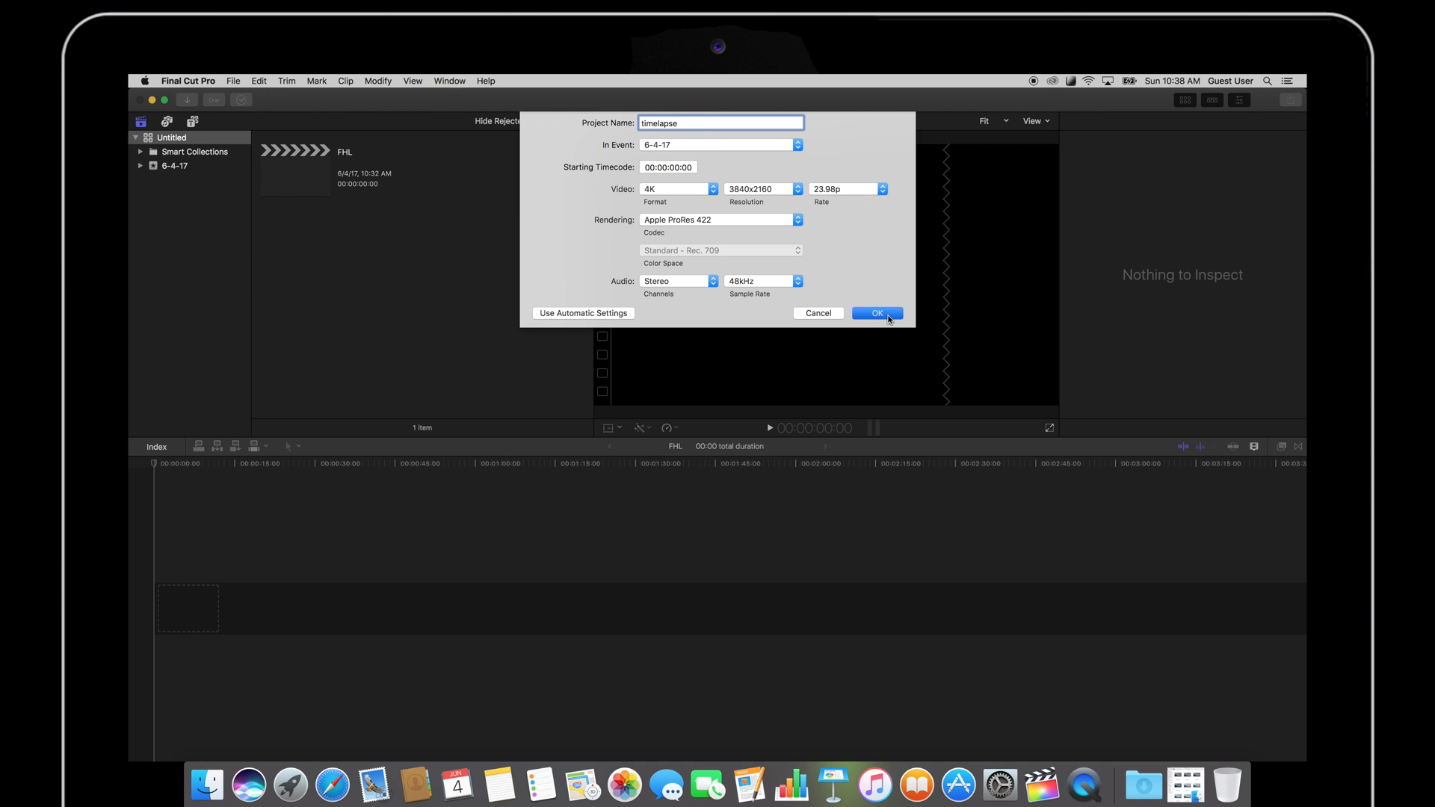
click(875, 313)
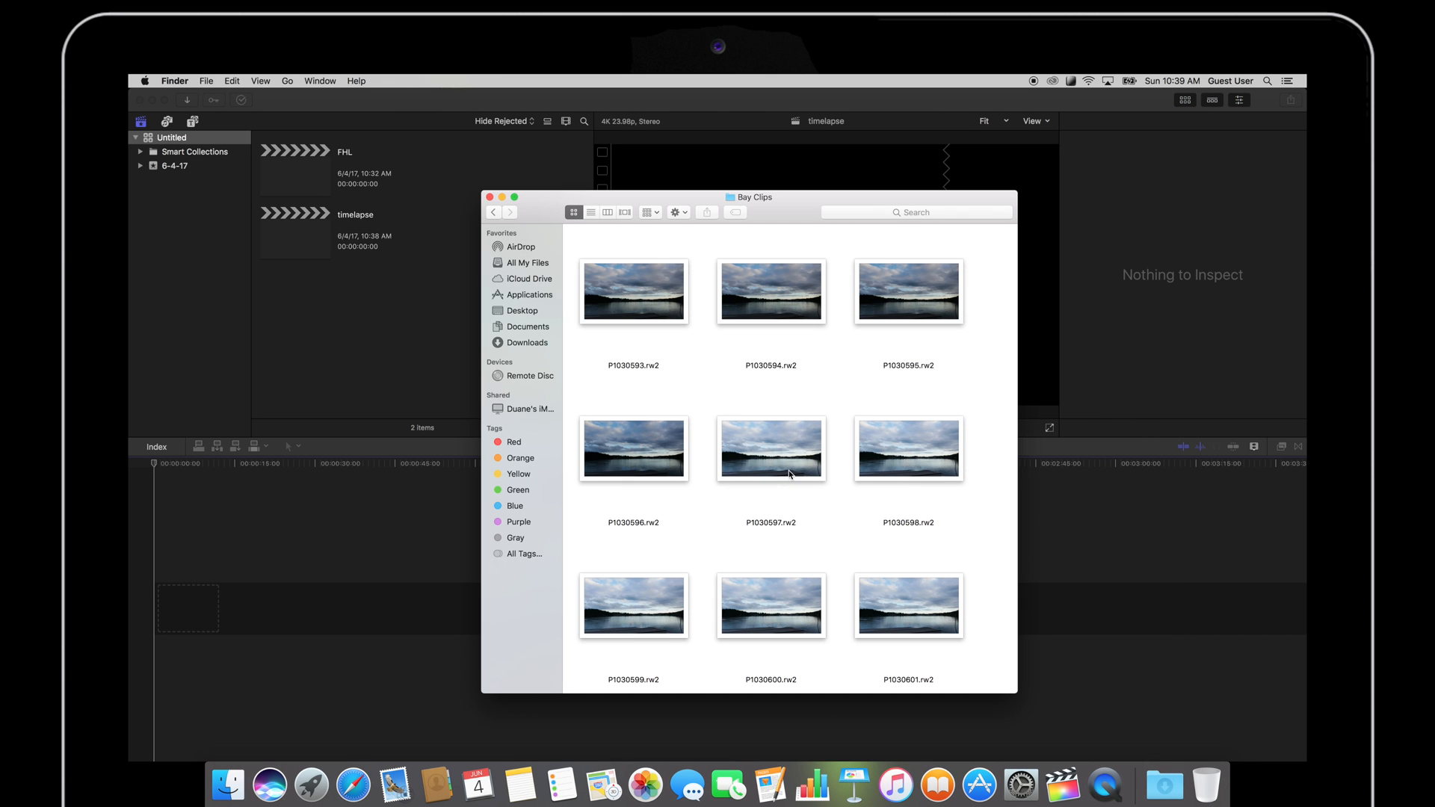
Step: Select all the Bay Clips lake photos in the Finder window
key(cmd+a)
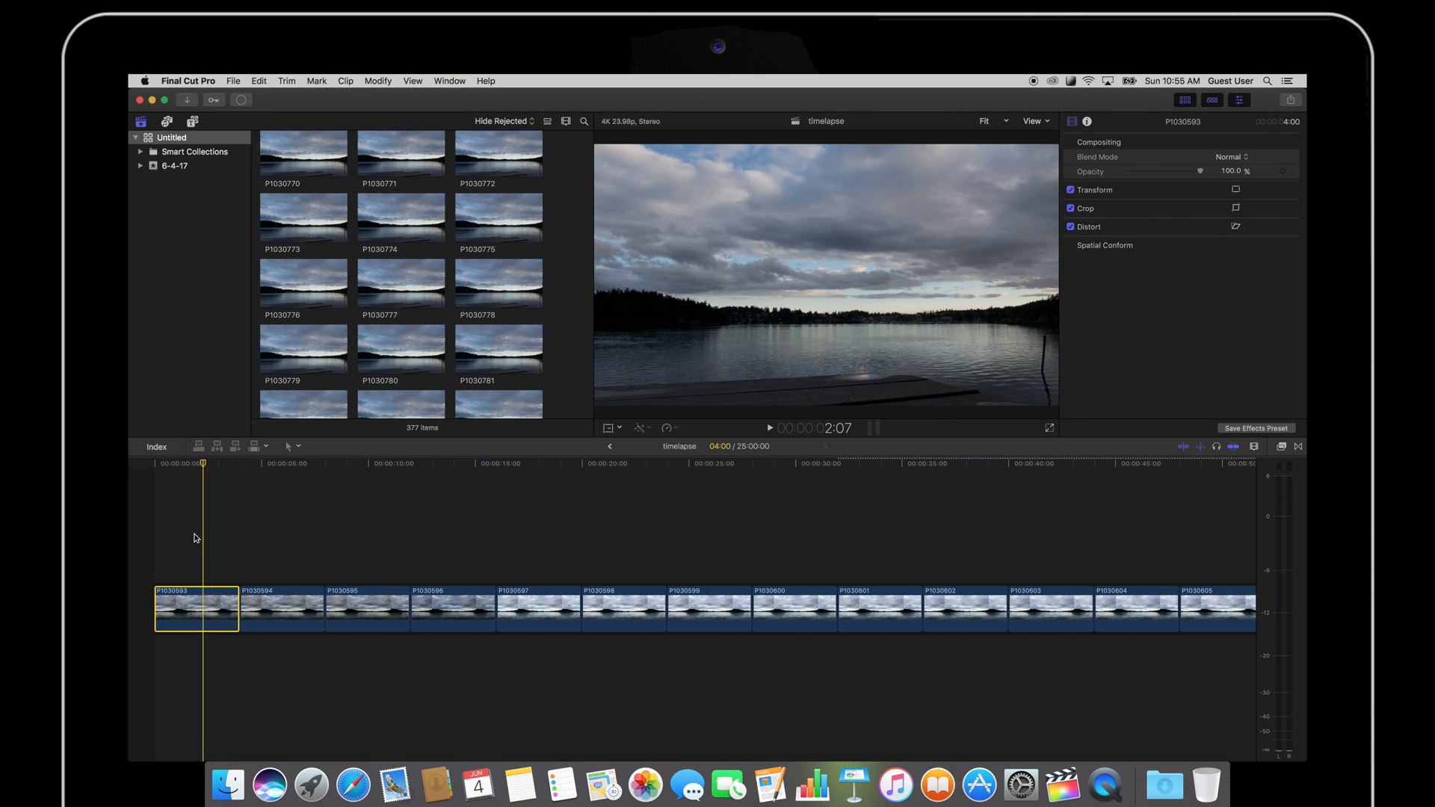
click(323, 540)
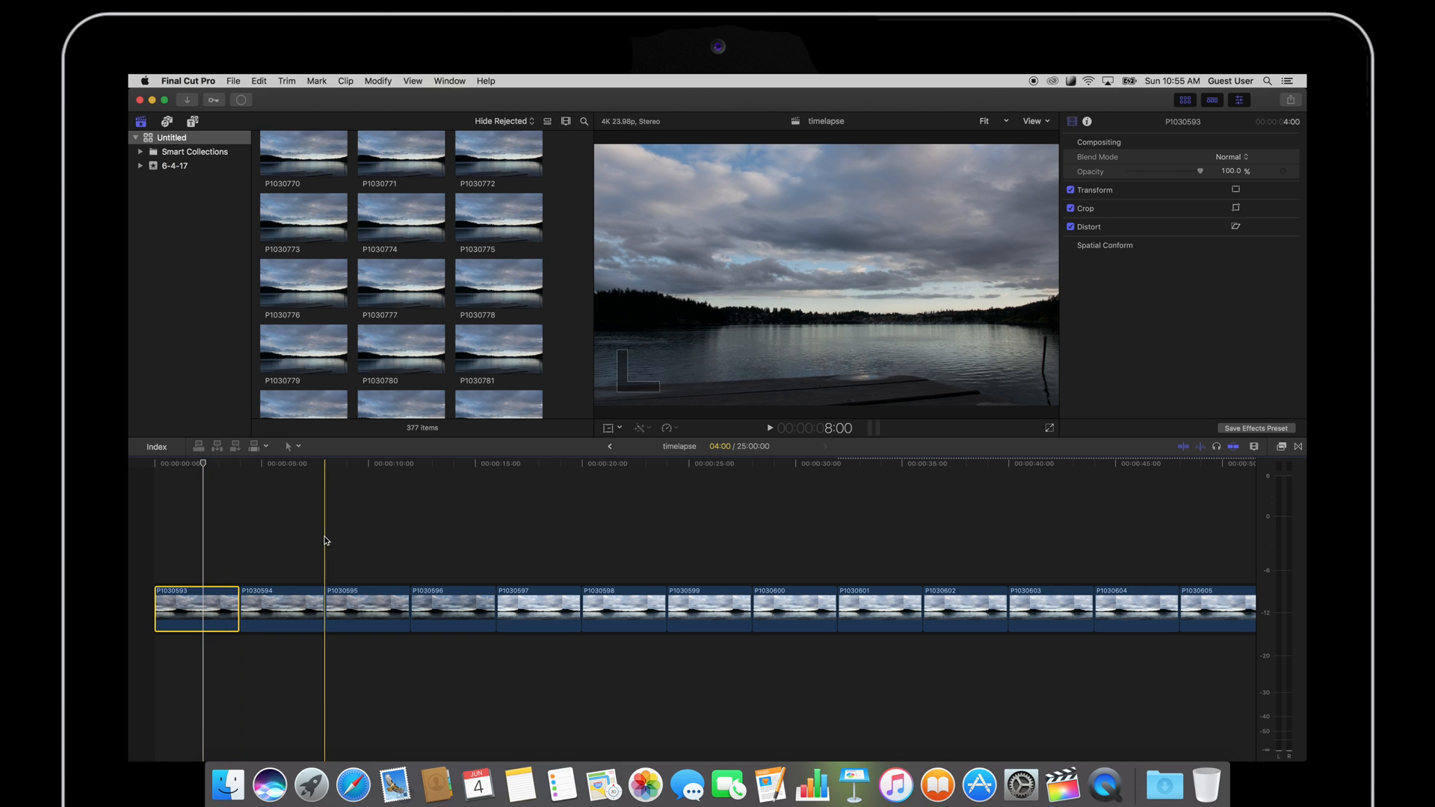
click(202, 462)
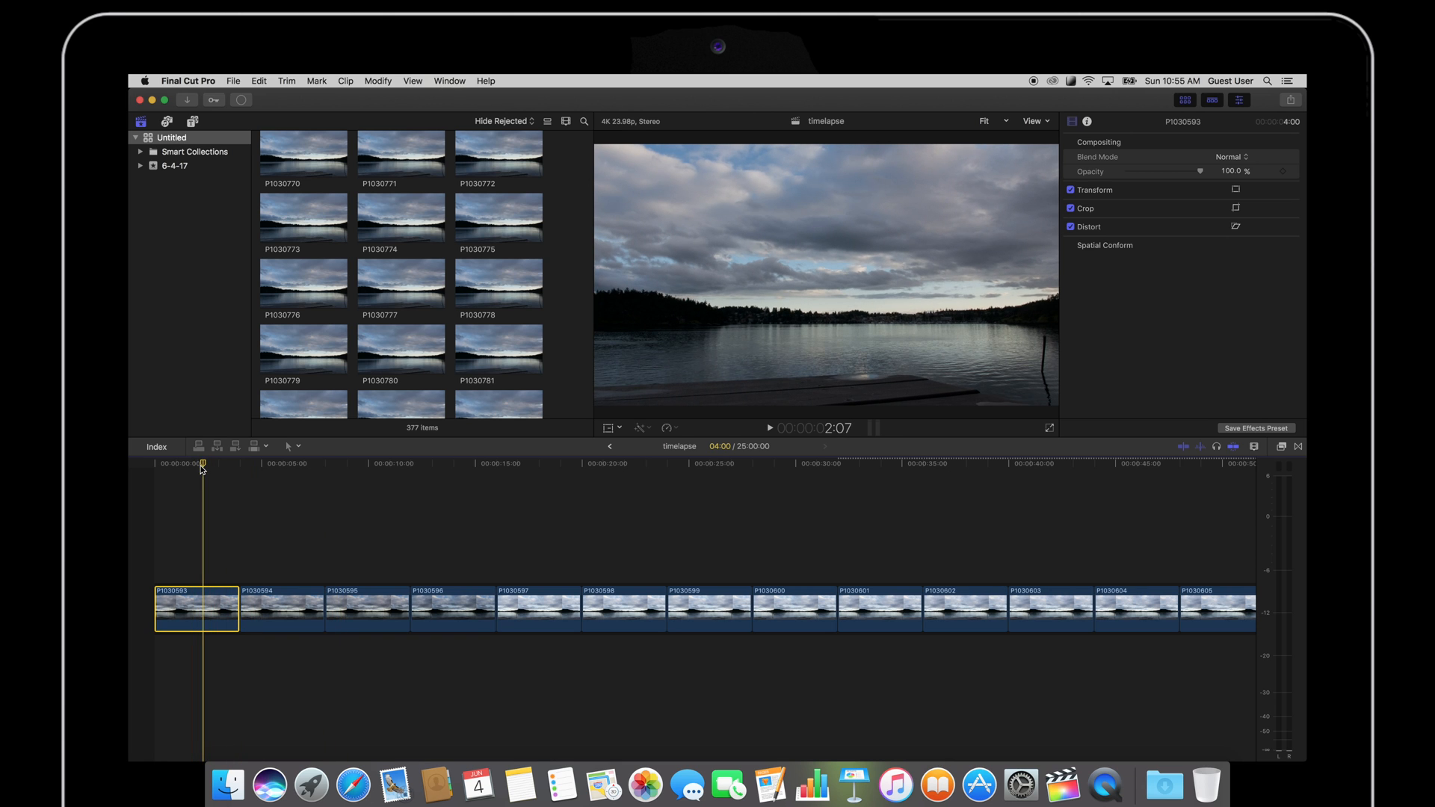
click(771, 428)
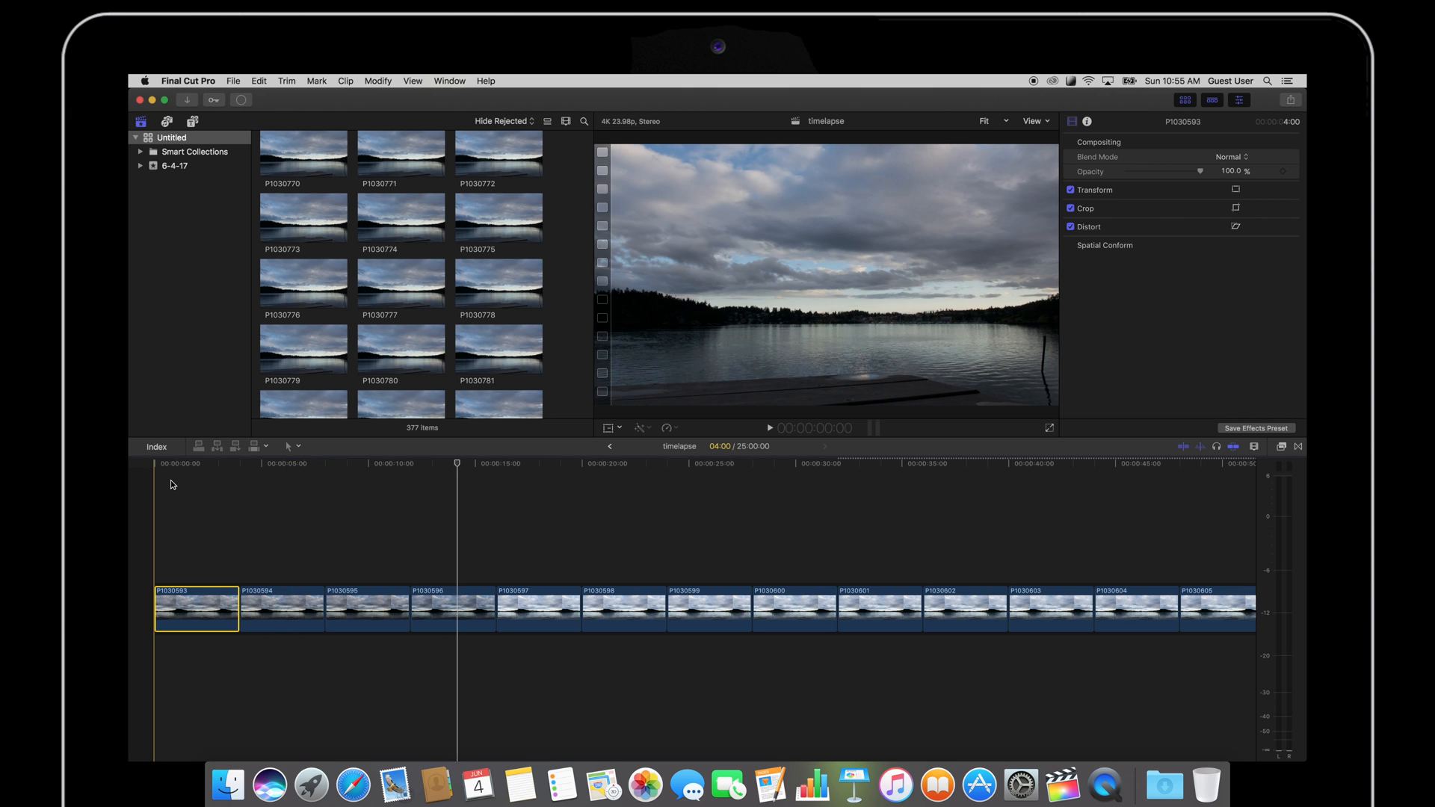
Step: Select every photo clip in the timeline and bring up their duration actions
click(213, 609)
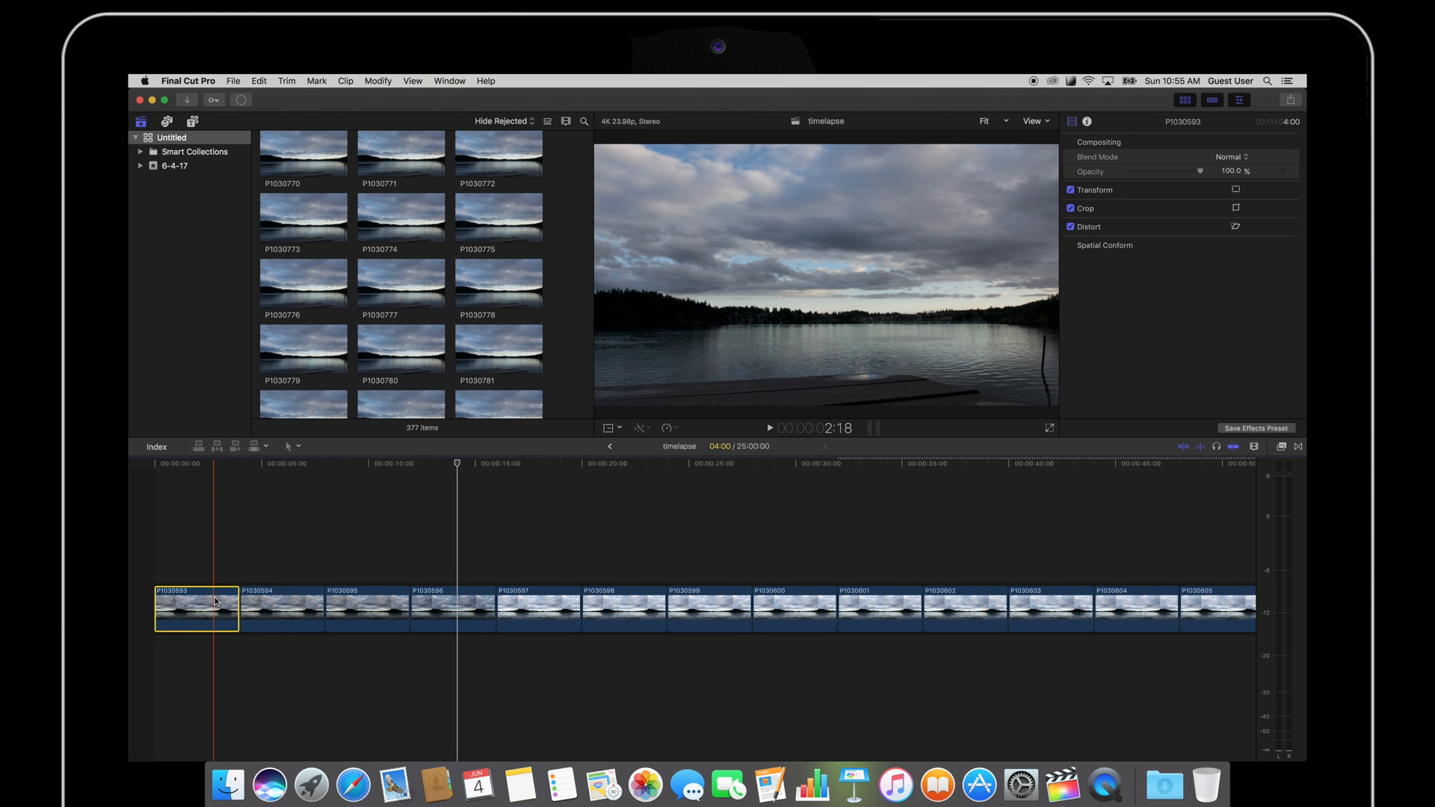
key(cmd+a)
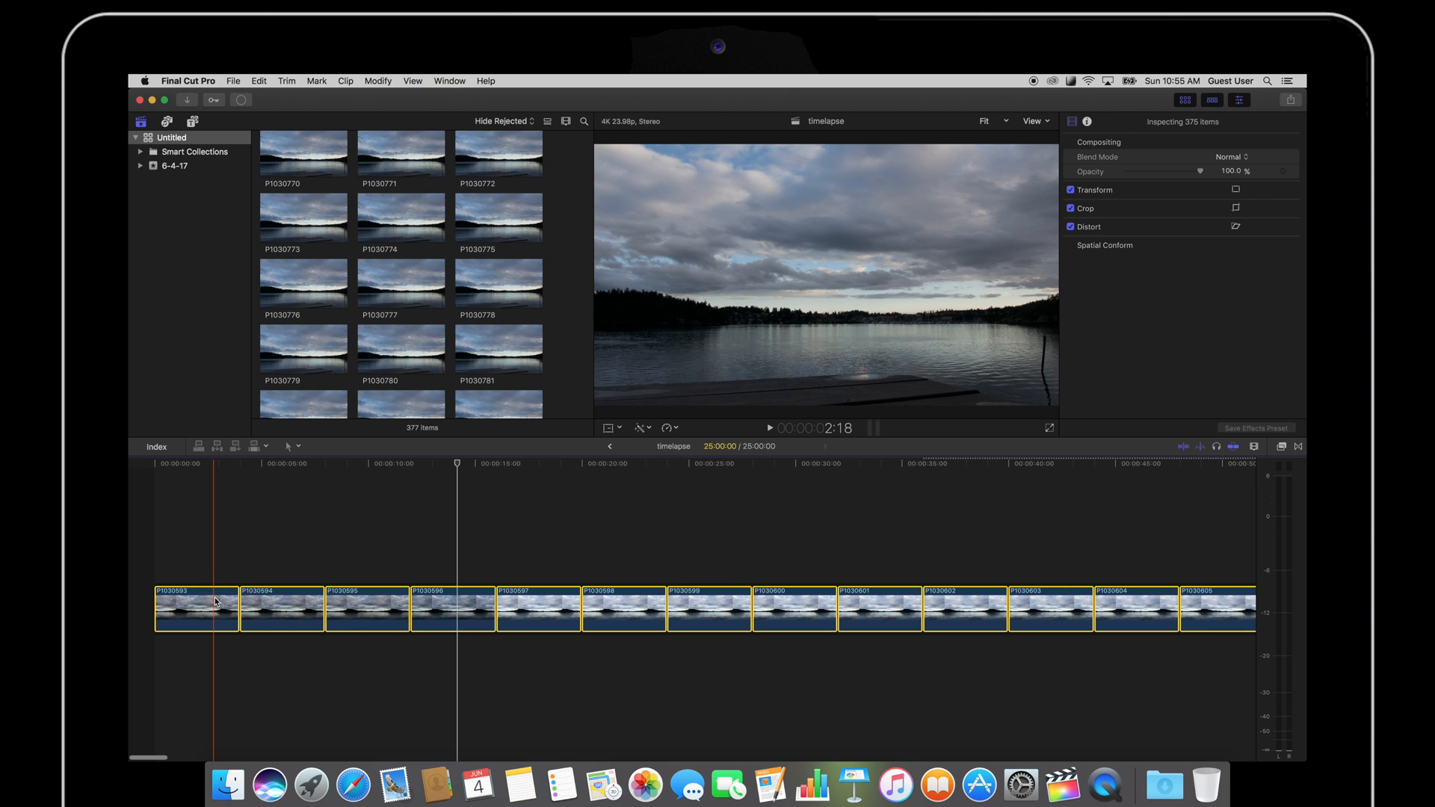
right_click(195, 609)
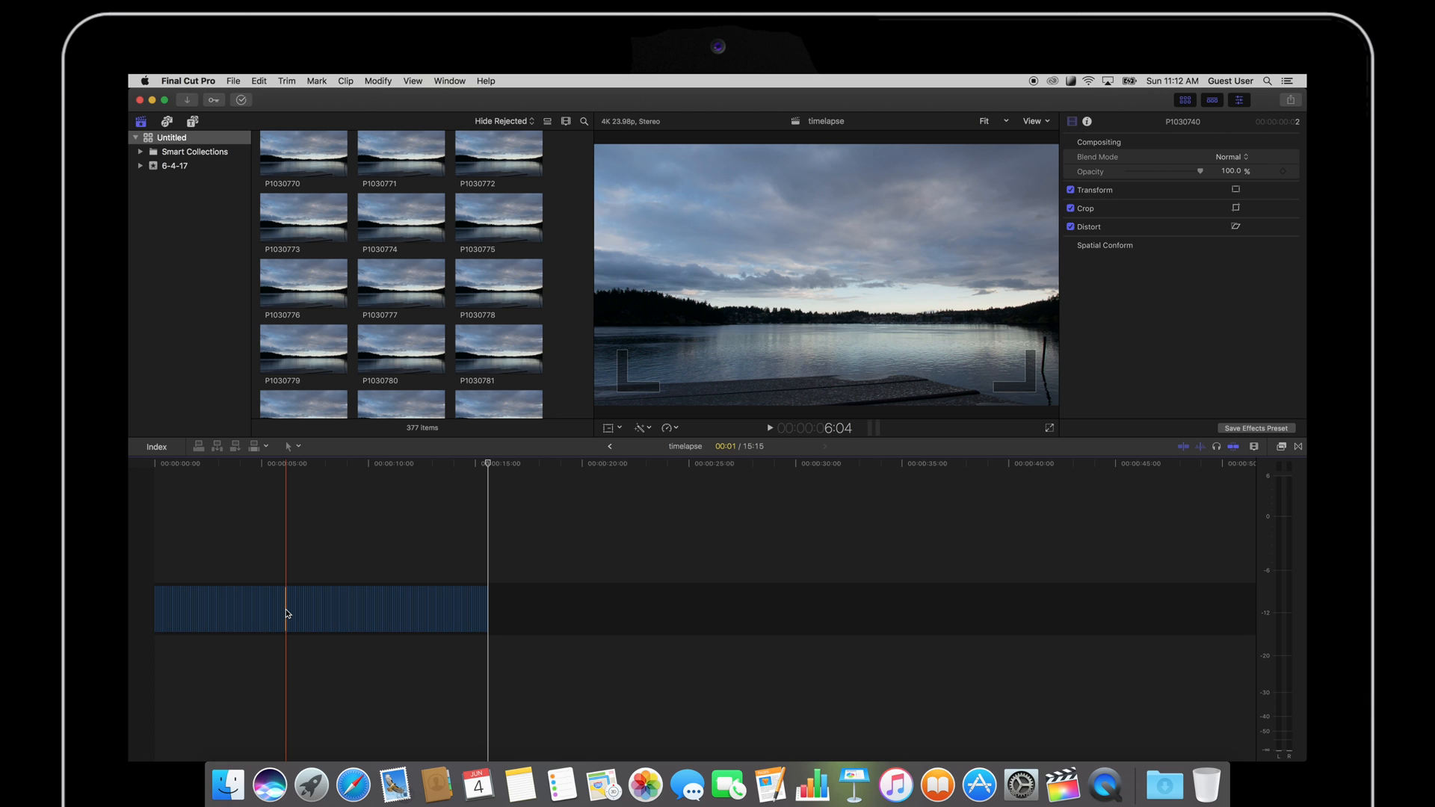
Step: Turn the selected photo clips into a compound clip named 'timelapse Clip'
click(284, 609)
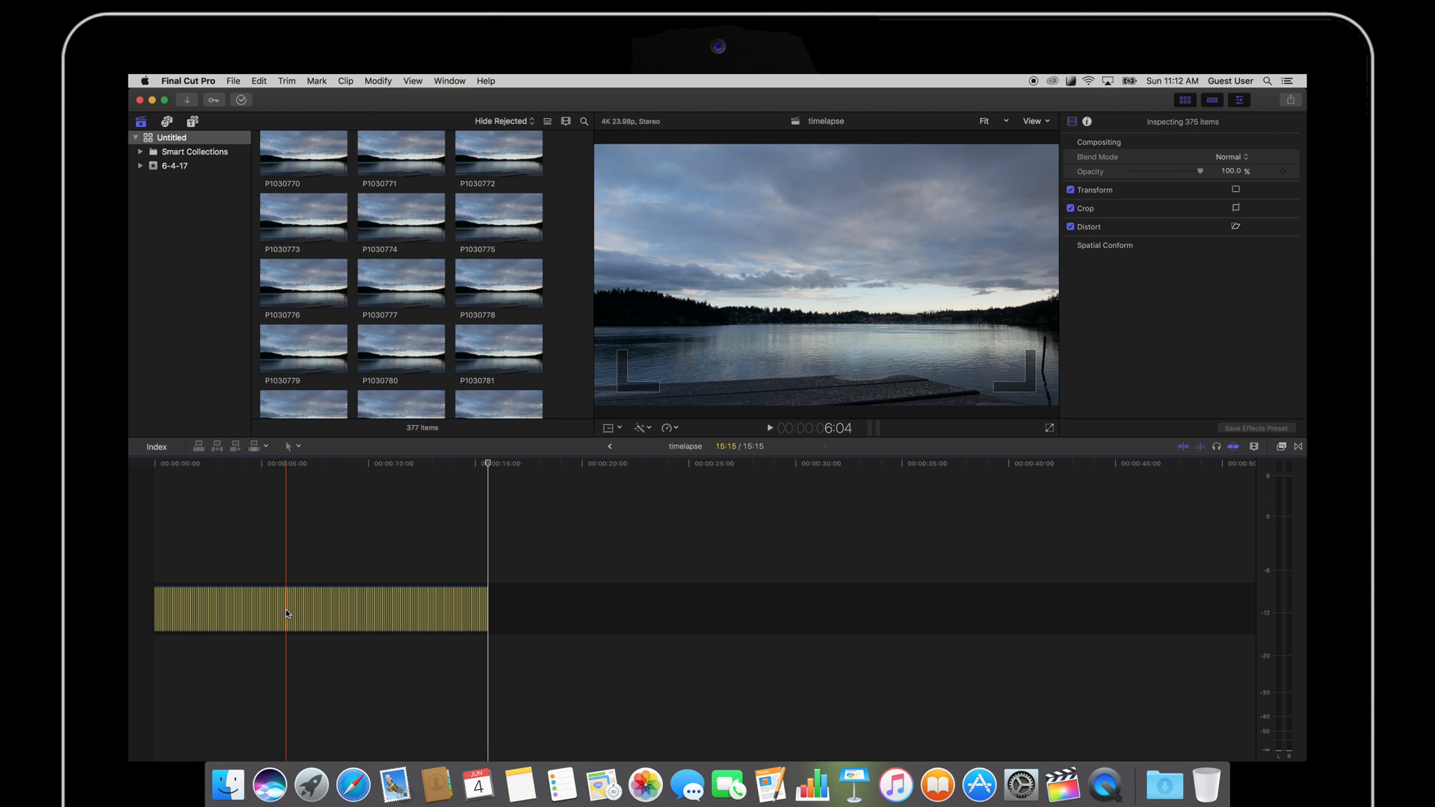
click(321, 609)
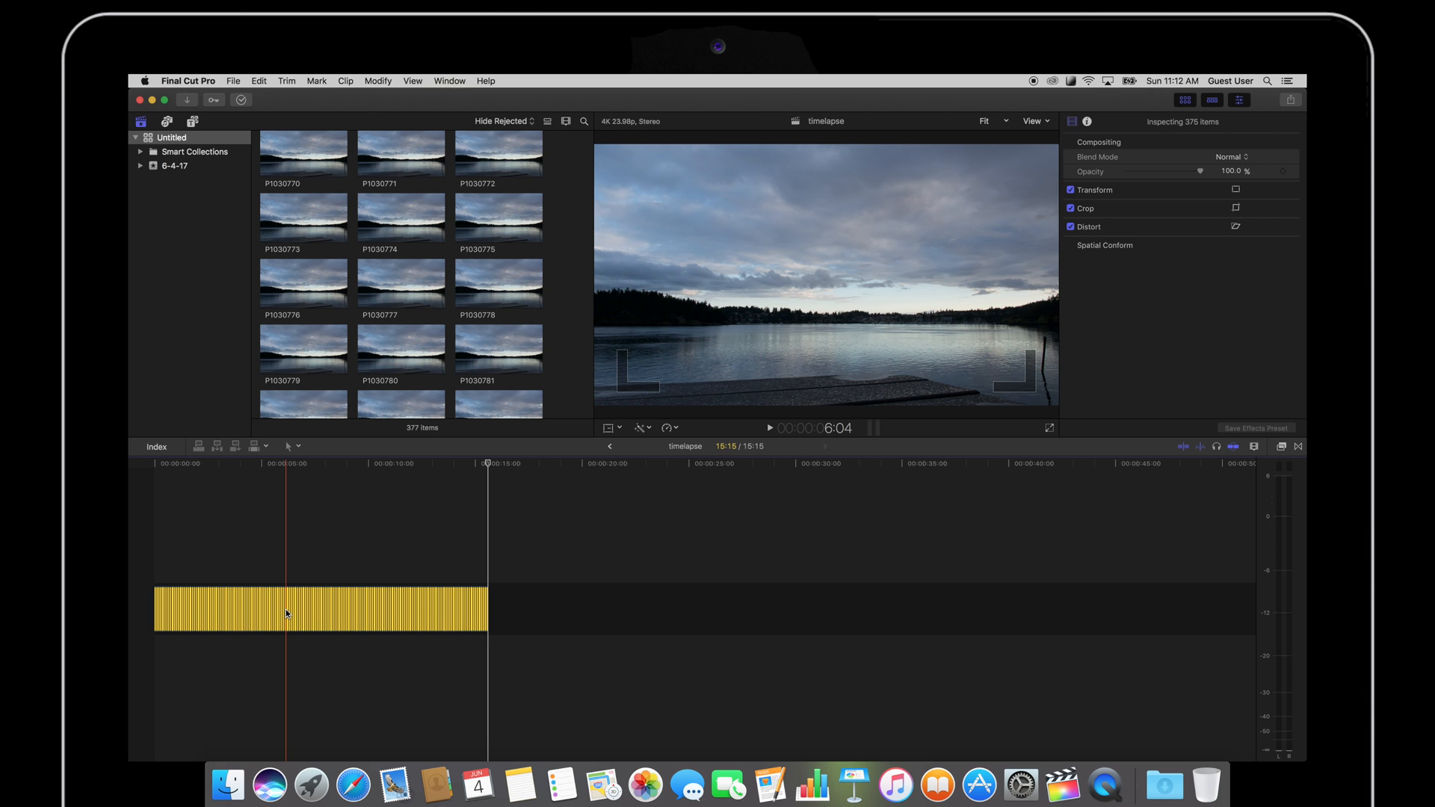
click(233, 81)
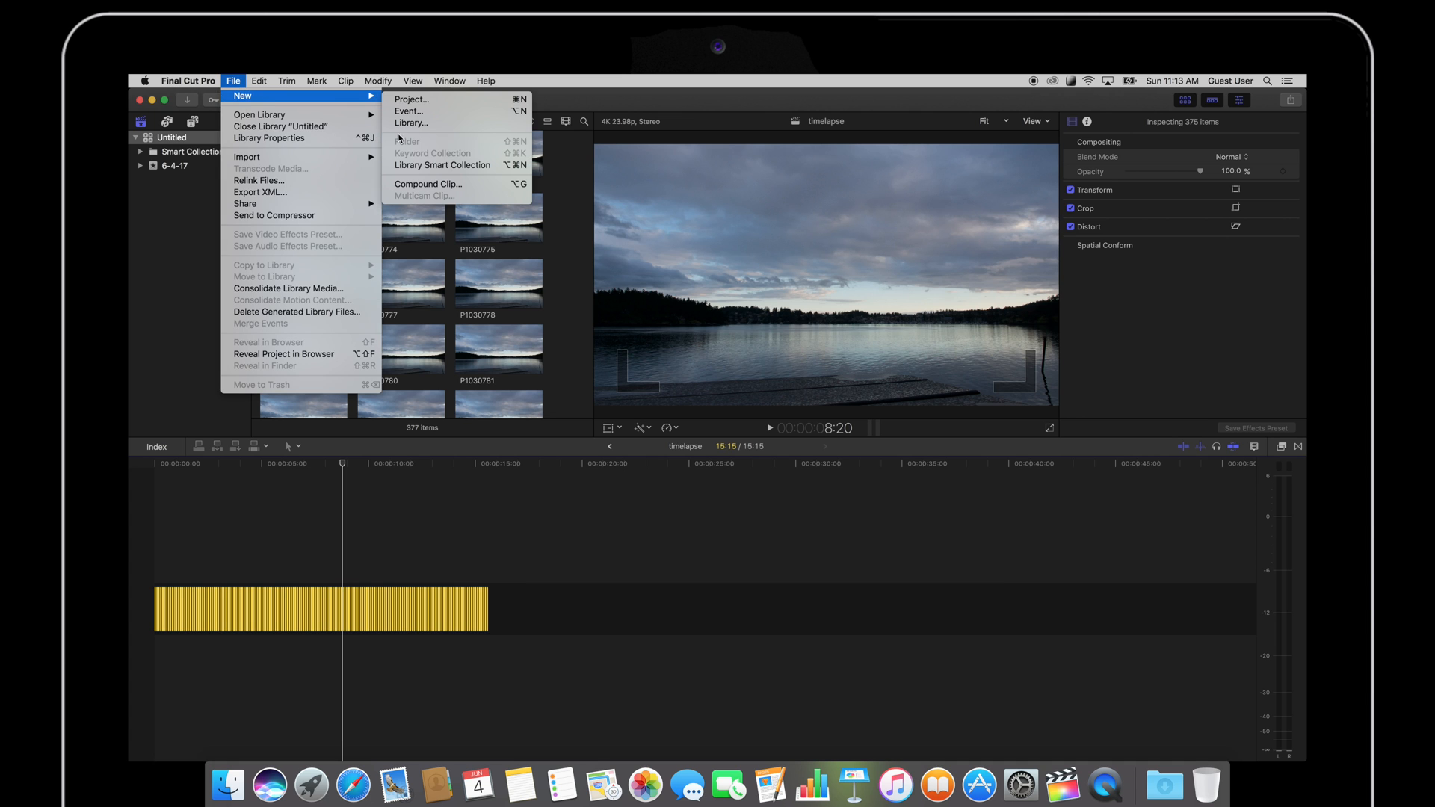
click(428, 184)
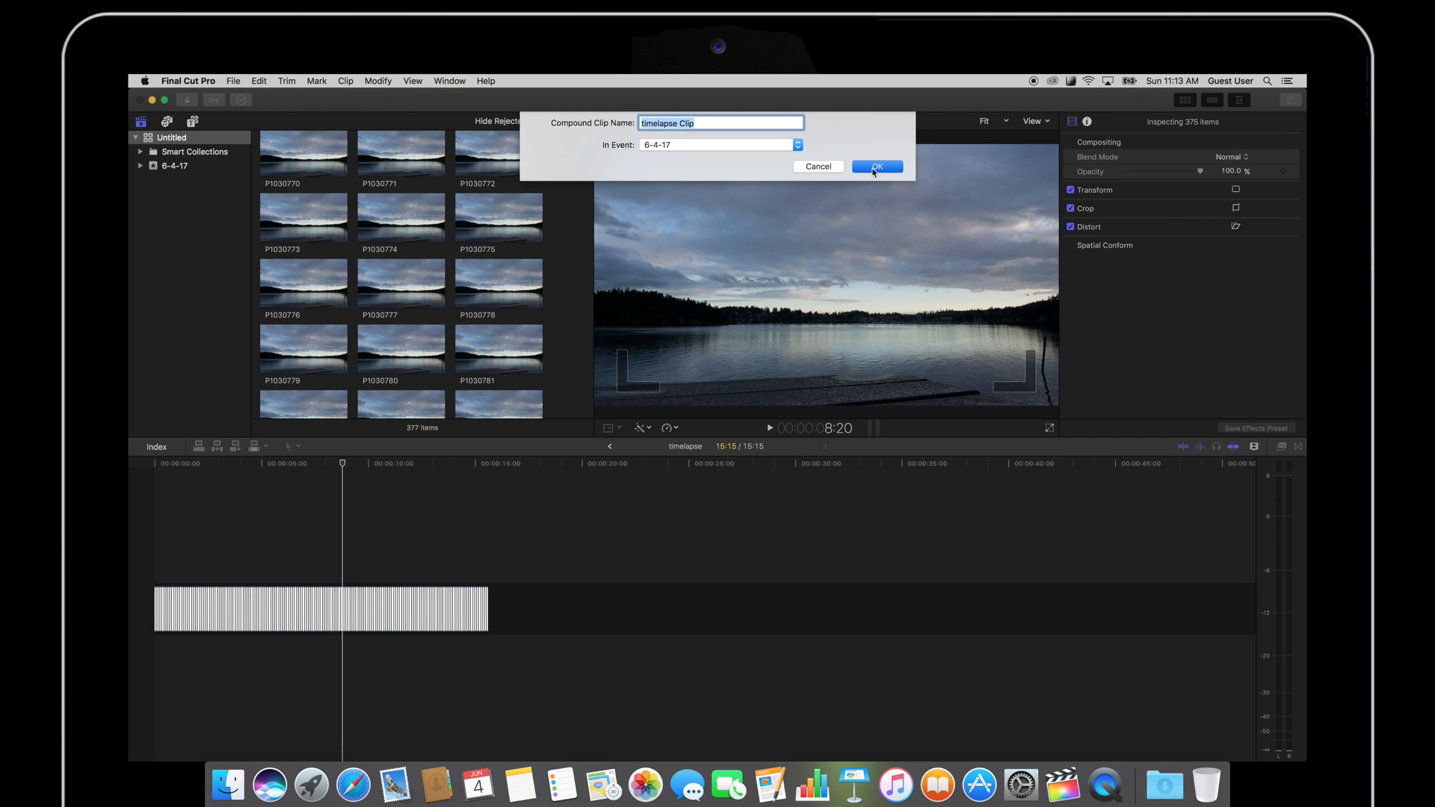
click(876, 166)
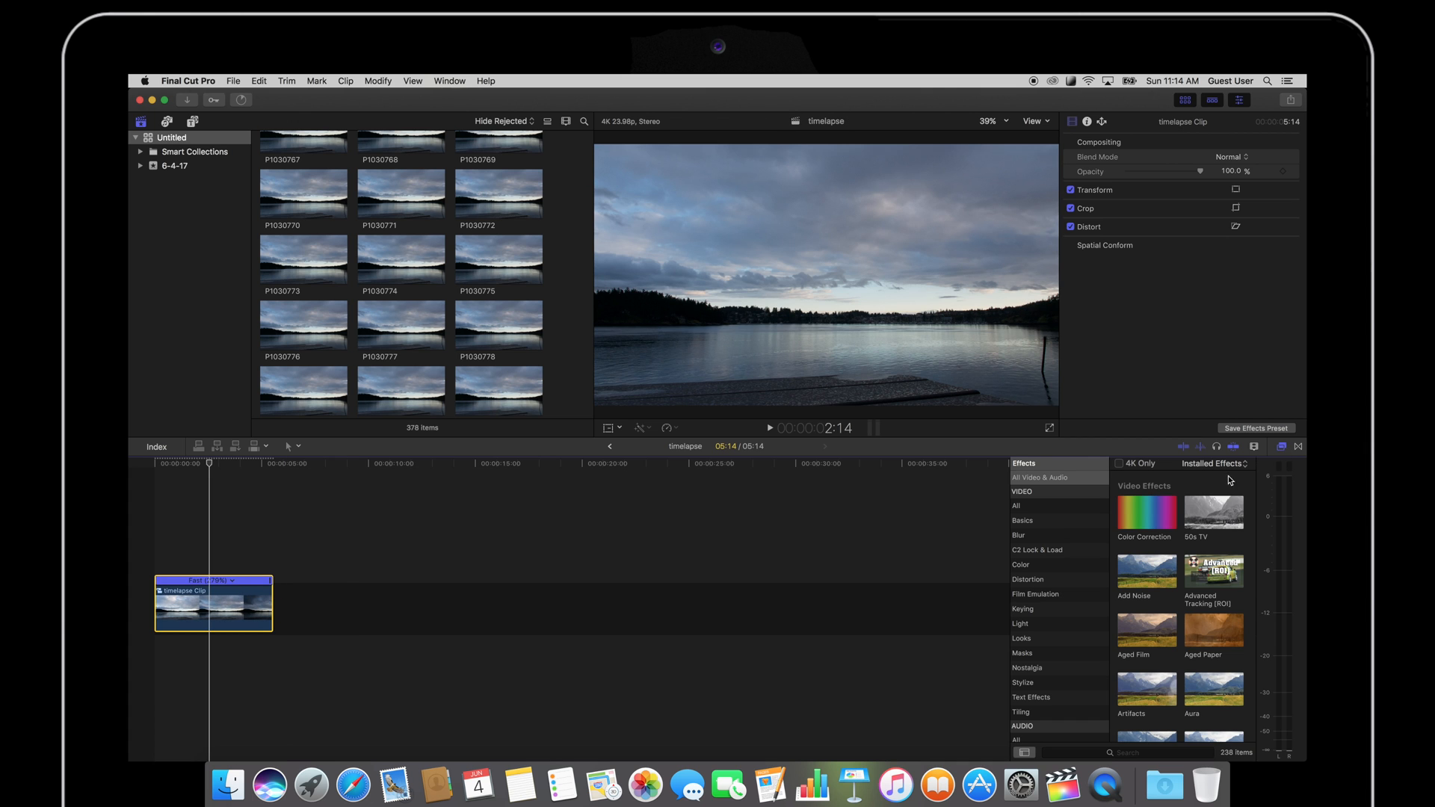
Step: Apply Color Correction to timelapse Clip and bring up the Color Board's Color tints
click(1146, 512)
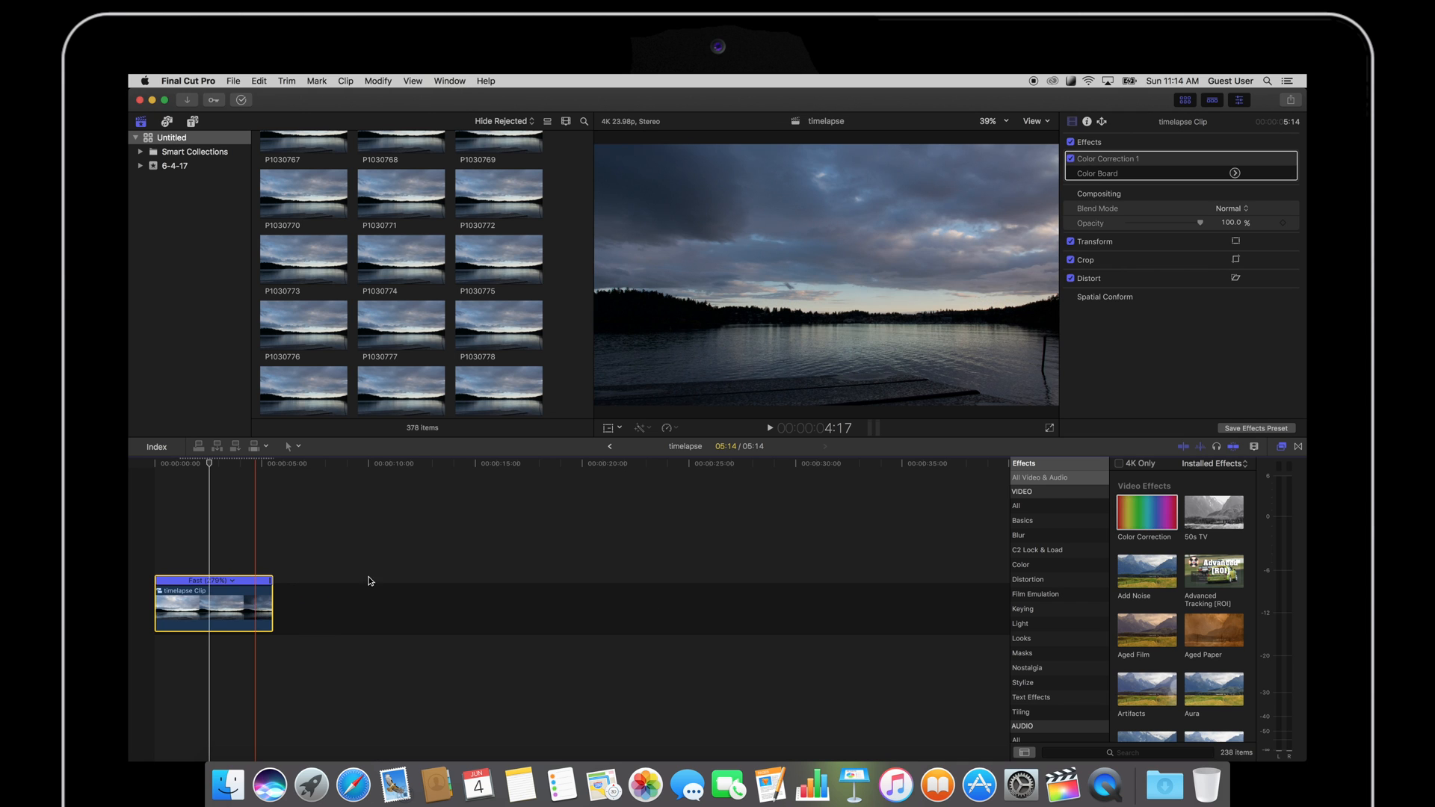
click(1235, 172)
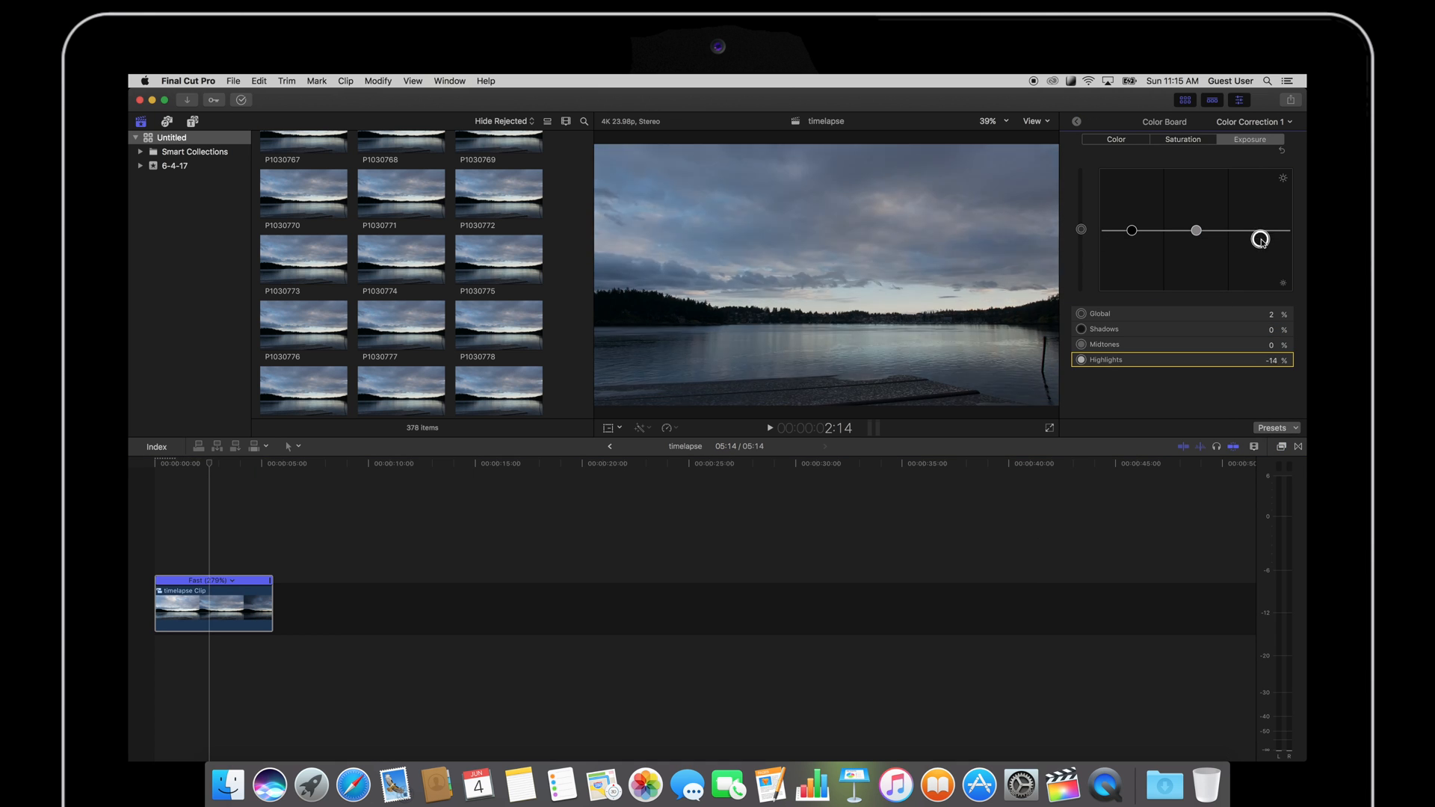
click(1116, 139)
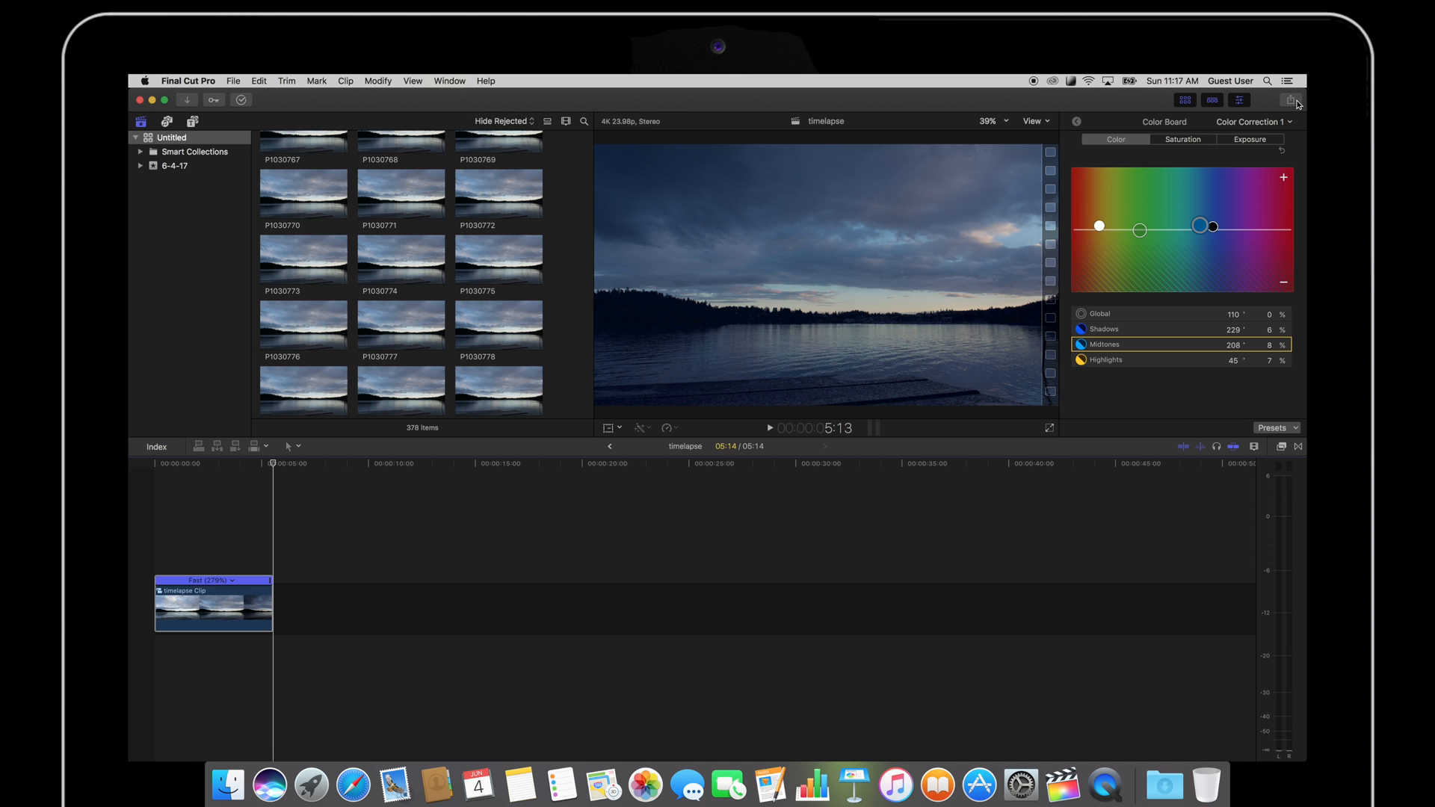
Step: Share the project as a master file named timelapse, saved to the Desktop
click(1292, 99)
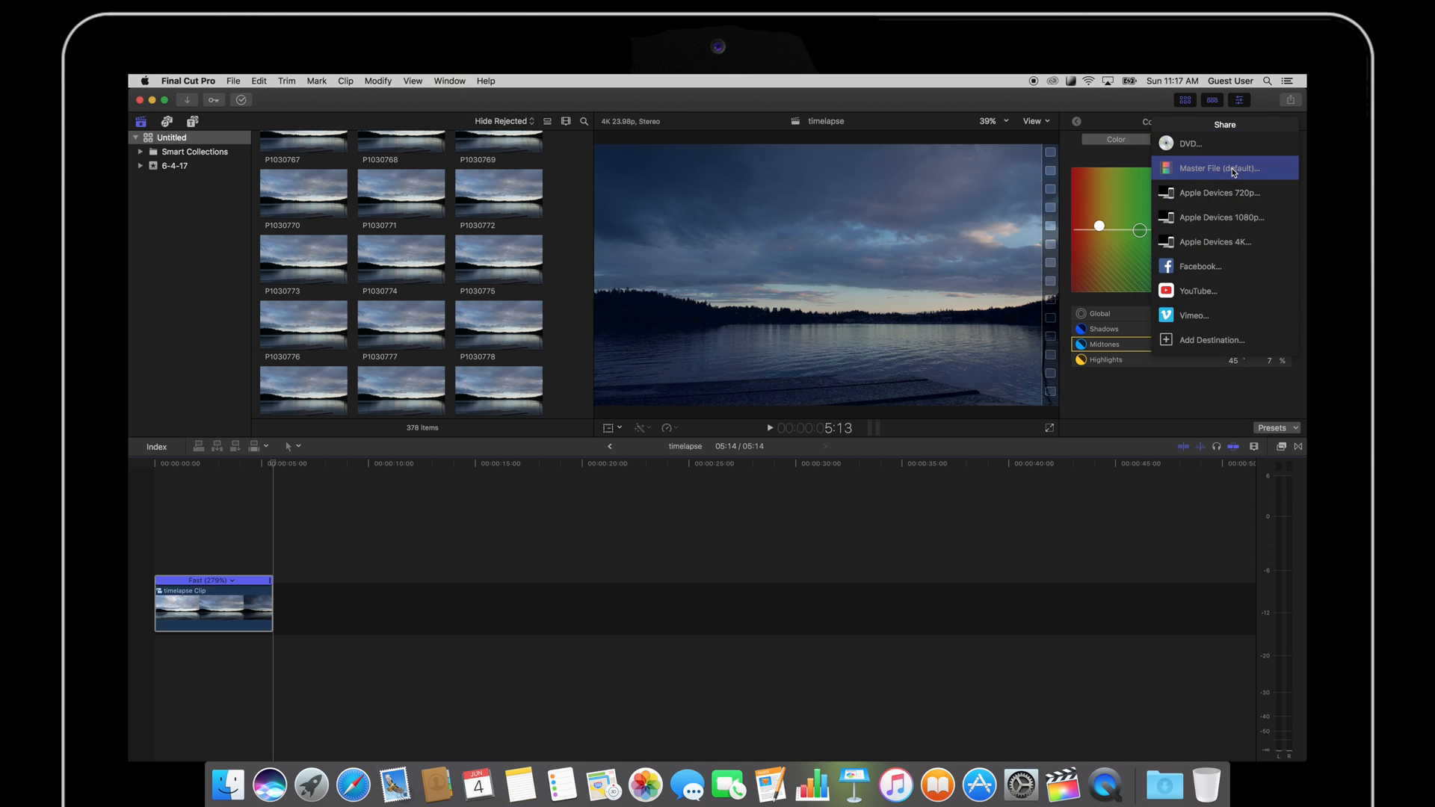
click(1220, 168)
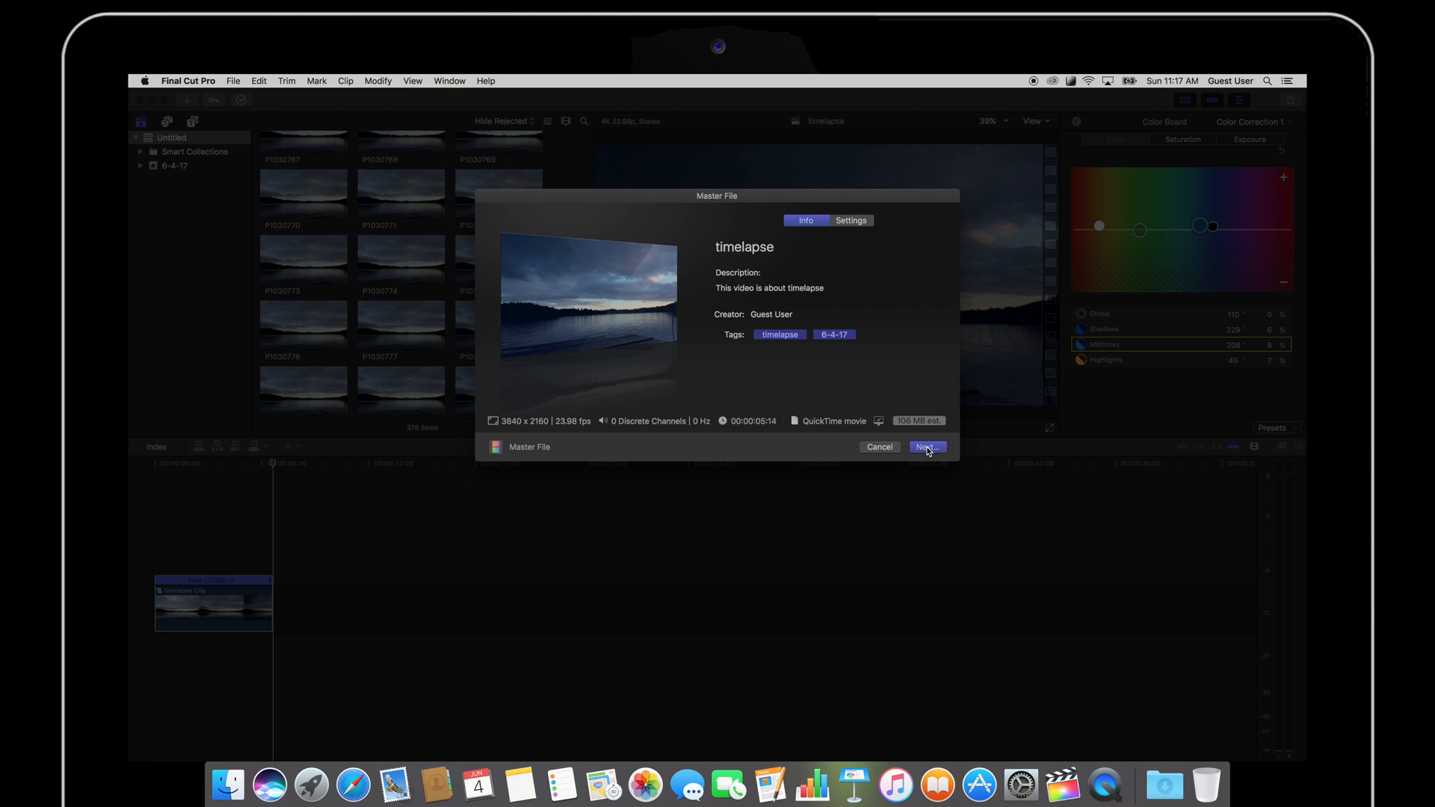
click(927, 447)
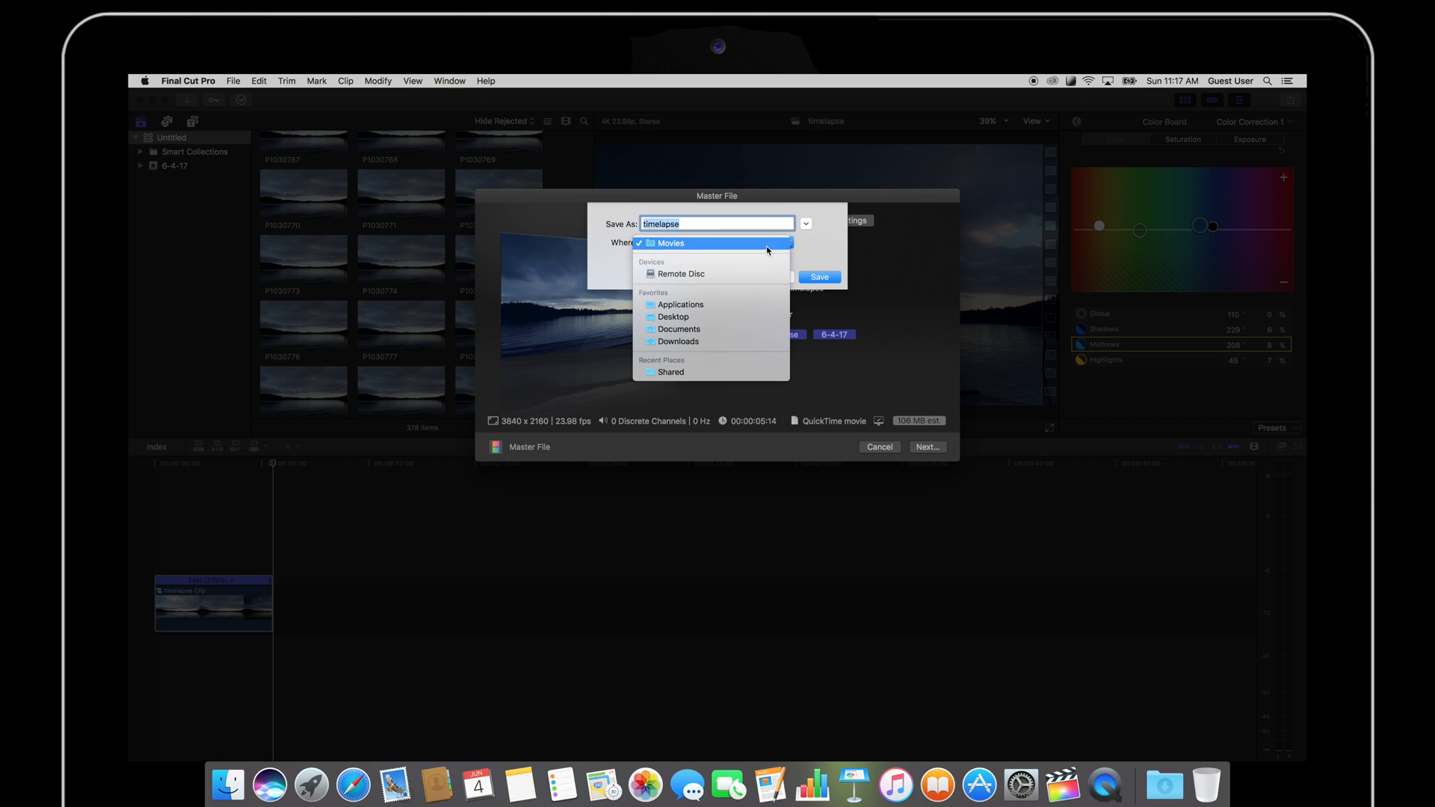
click(673, 317)
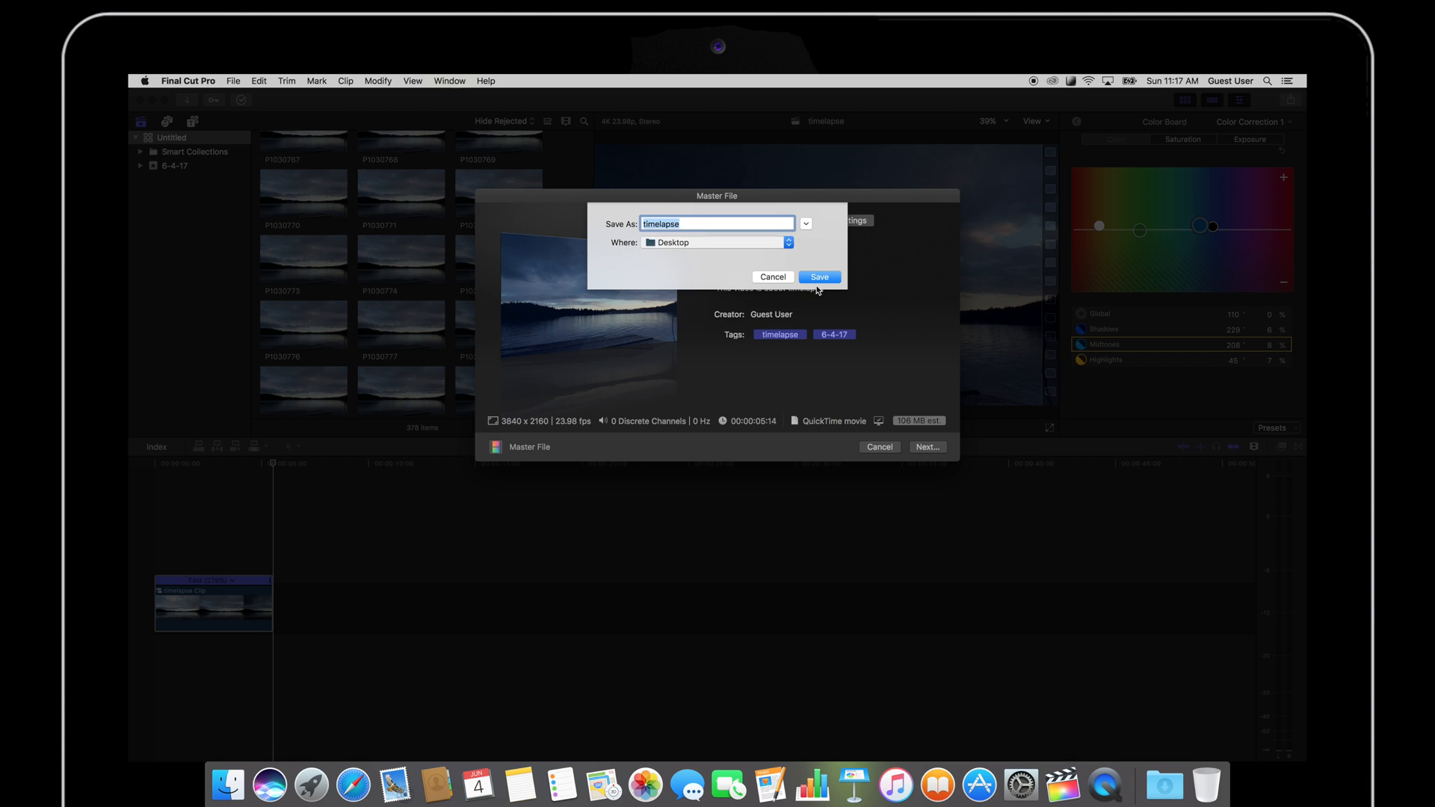